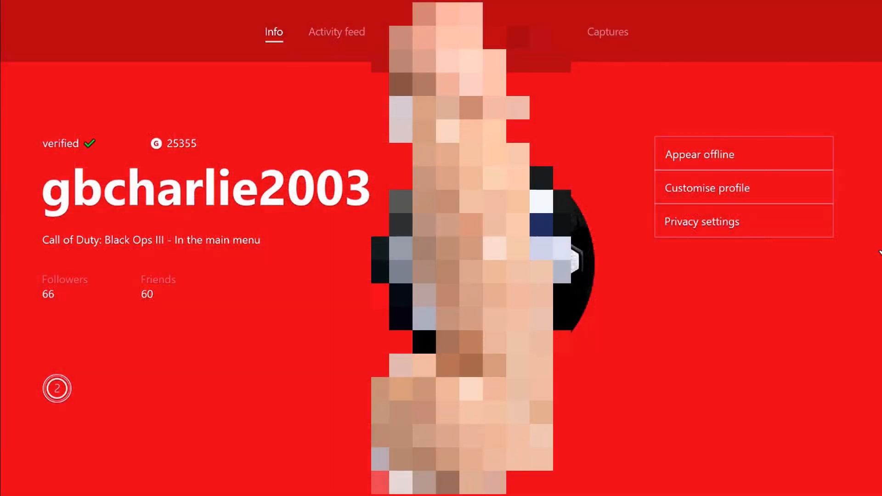
mouse_move(707, 187)
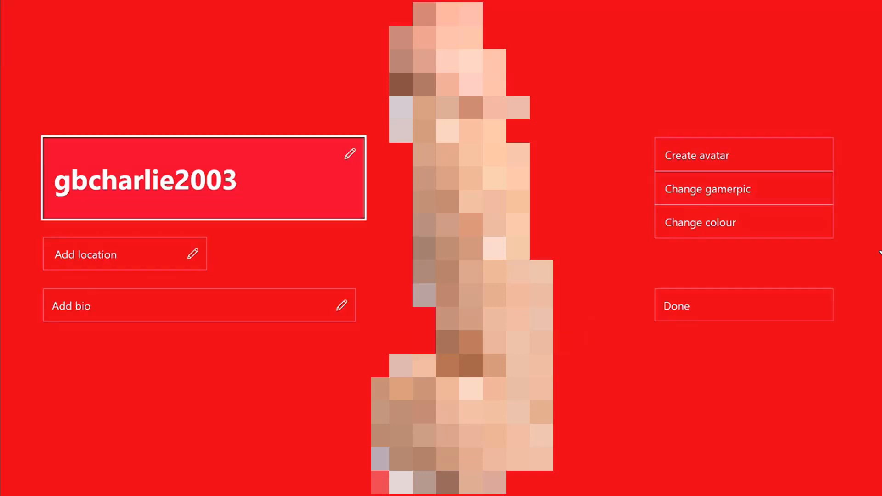
- Choose Change gamerpic from the Customise profile page
click(742, 189)
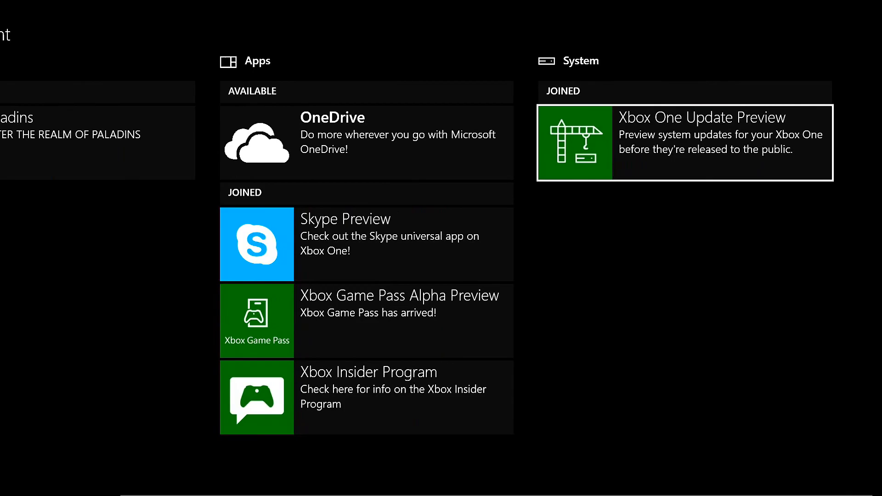
- Select Xbox One Update Preview under Joined and bring up its Manage enrolment options
click(684, 142)
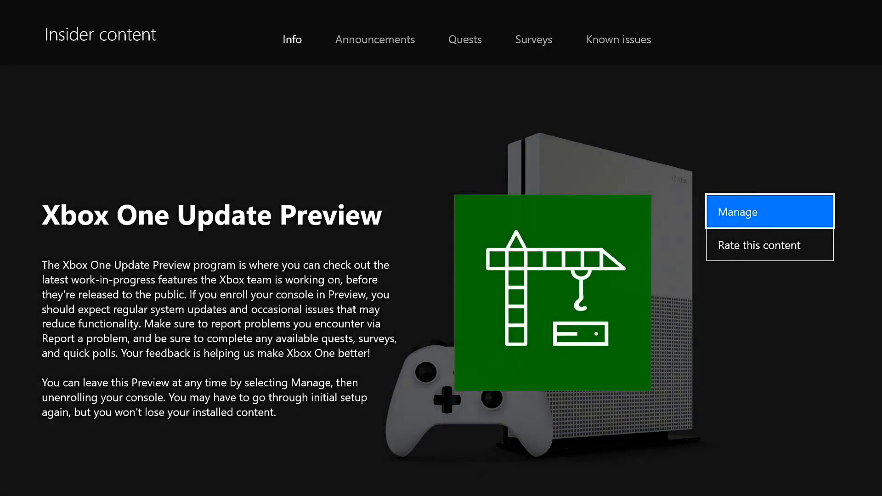
click(770, 211)
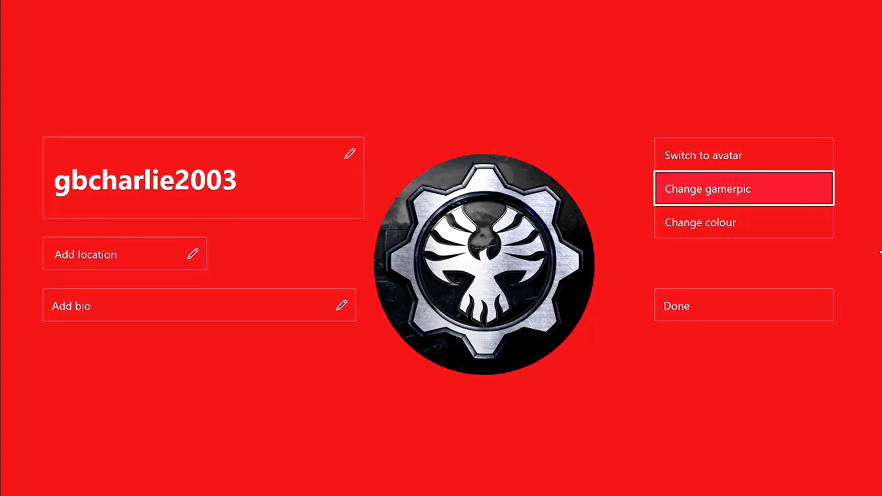
- Choose Change gamerpic, then Upload a custom image to reach the file Open window
click(743, 188)
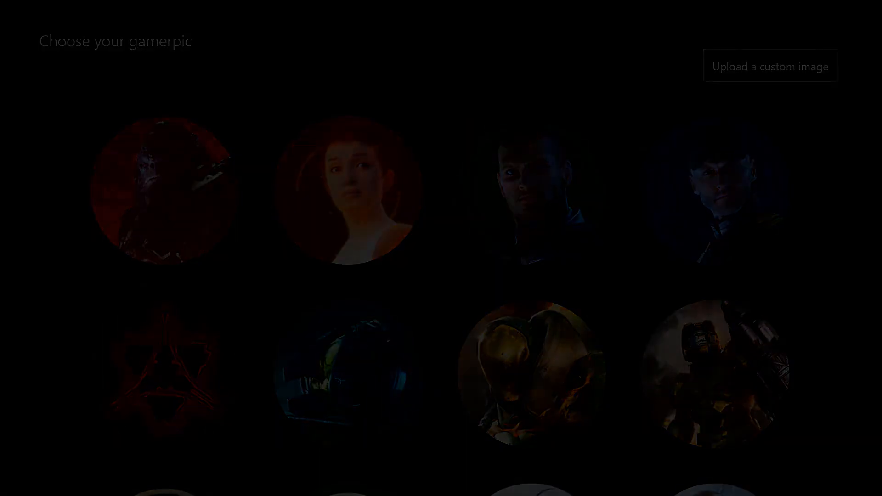
click(770, 66)
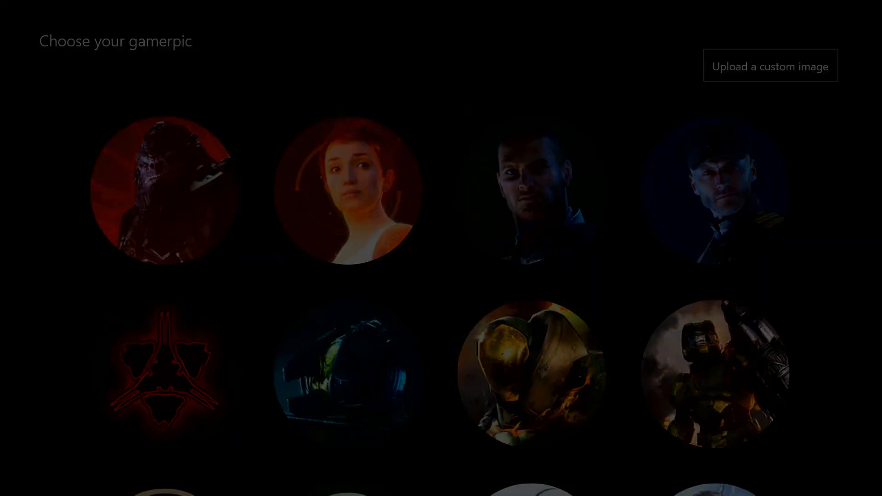
click(770, 65)
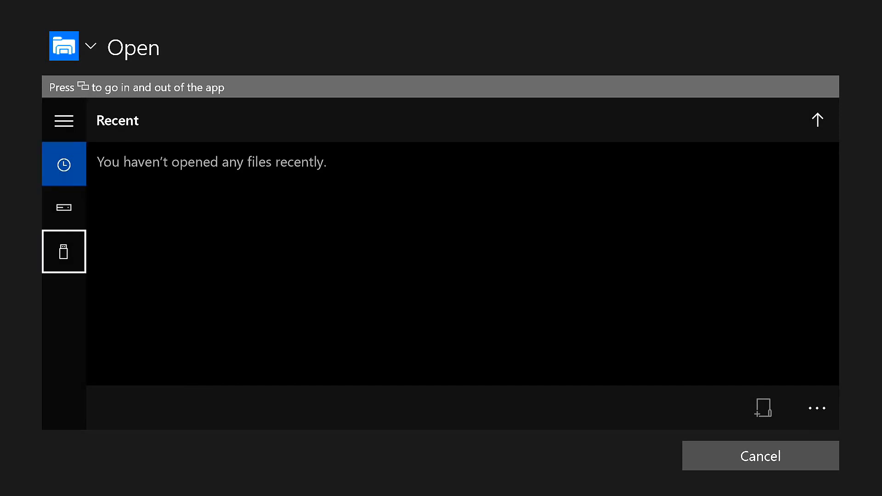
- Browse the USB drive from the Open picker's left sidebar
click(64, 252)
text(stor)
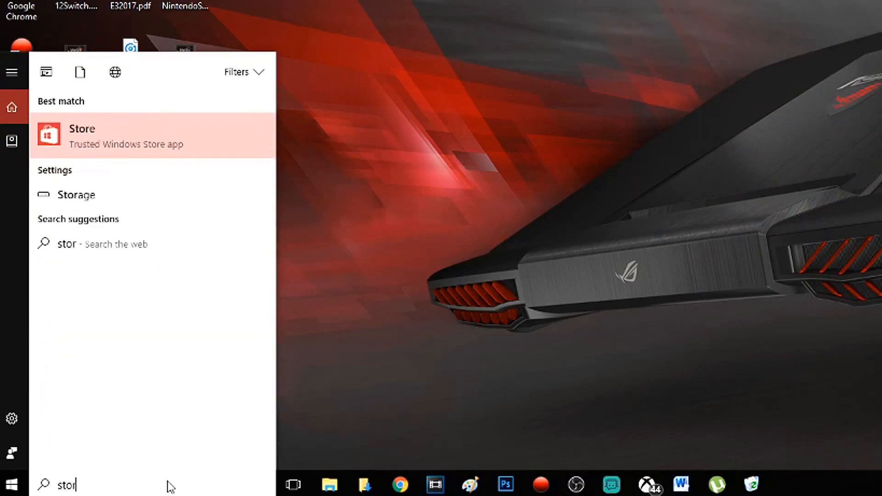
- Launch the installed Xbox (beta) app from its Microsoft Store listing
click(81, 136)
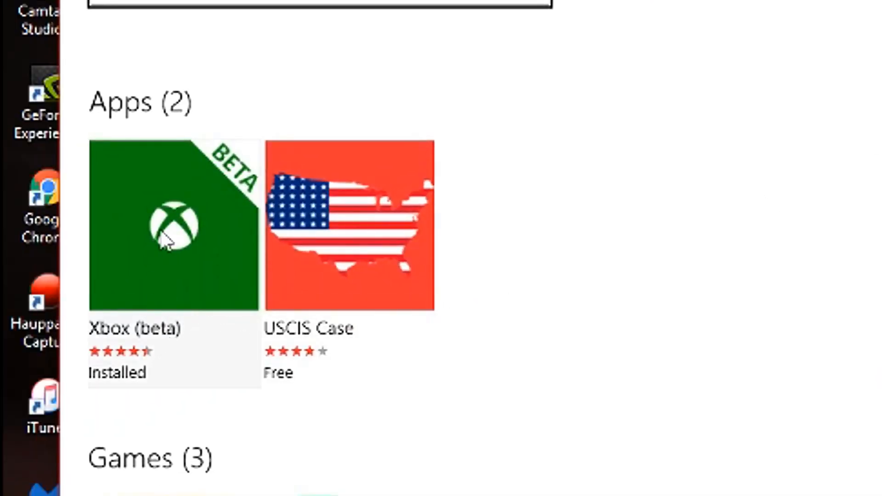
click(167, 237)
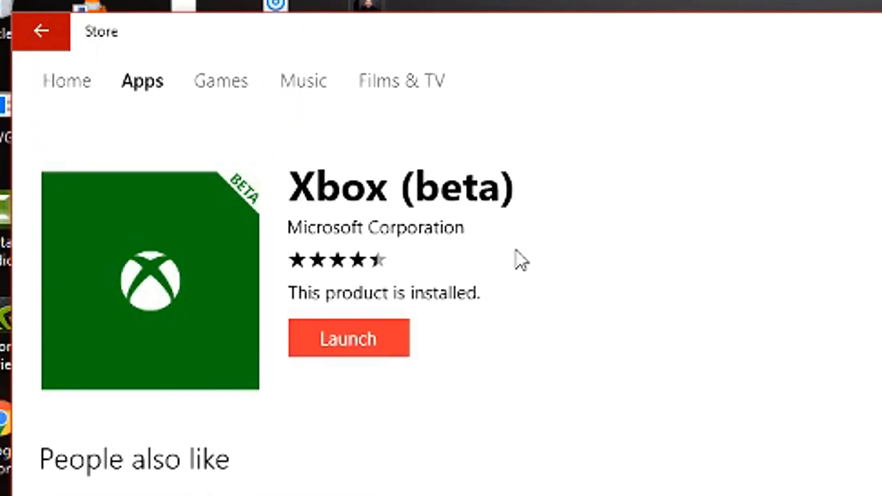
click(349, 338)
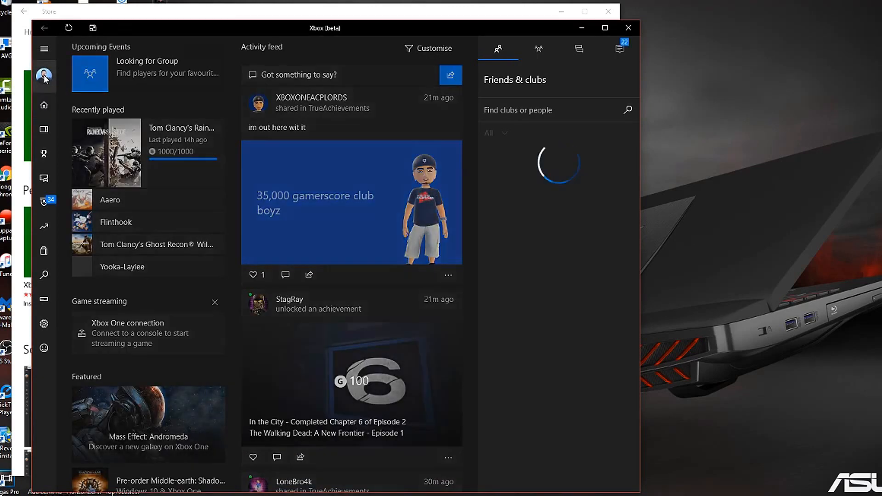
- From your profile, choose Customise and Edit the profile picture to reach the Downloads chooser
click(44, 75)
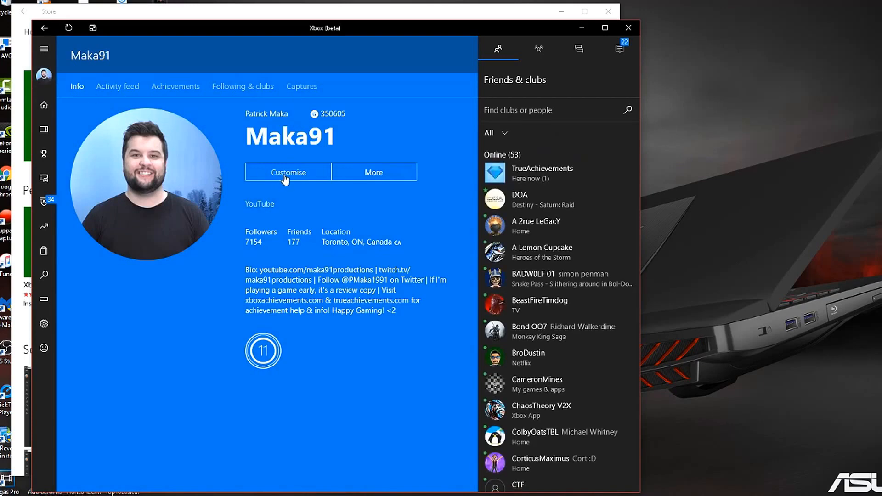
click(288, 173)
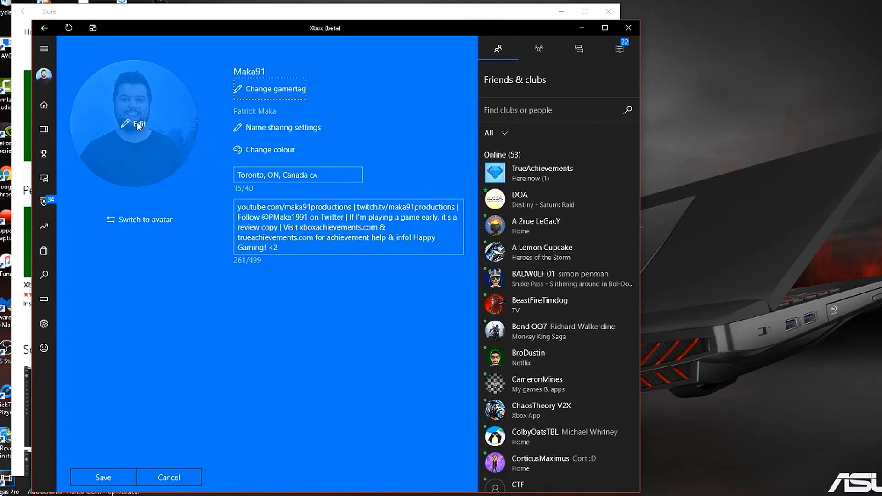
click(138, 124)
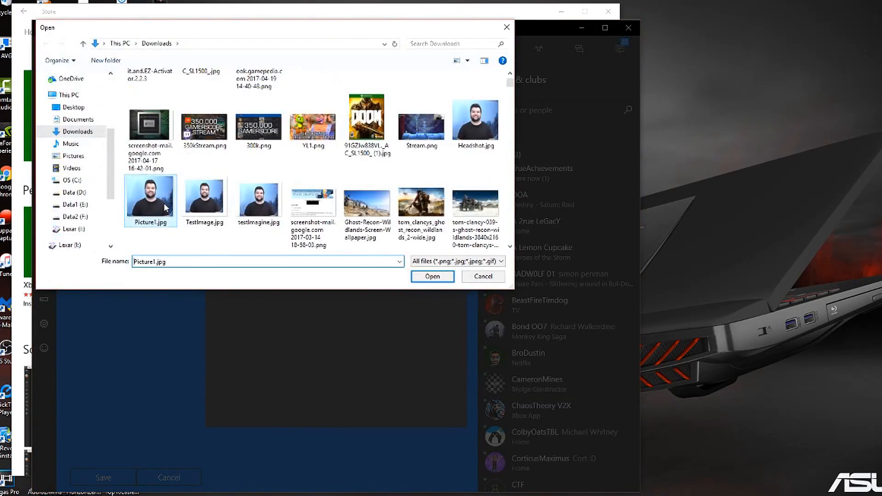
- Select Picture1.jpg, accept its framing and upload it as the new gamerpic
click(432, 276)
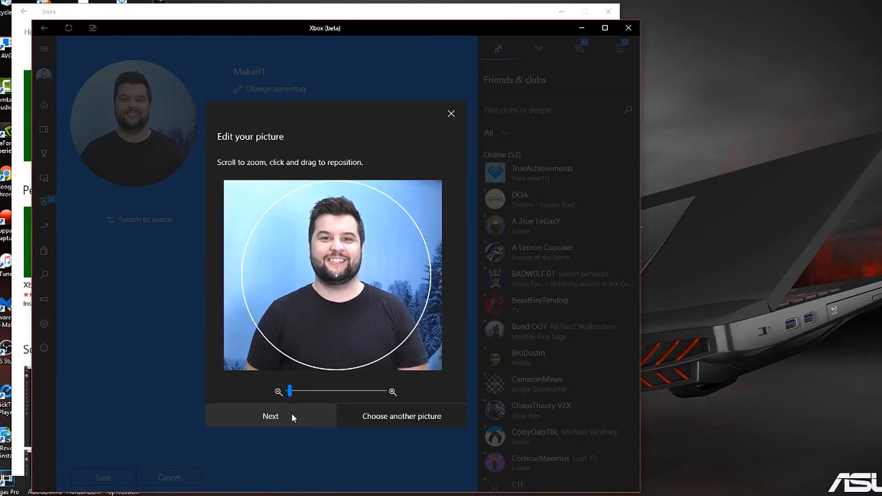
click(270, 417)
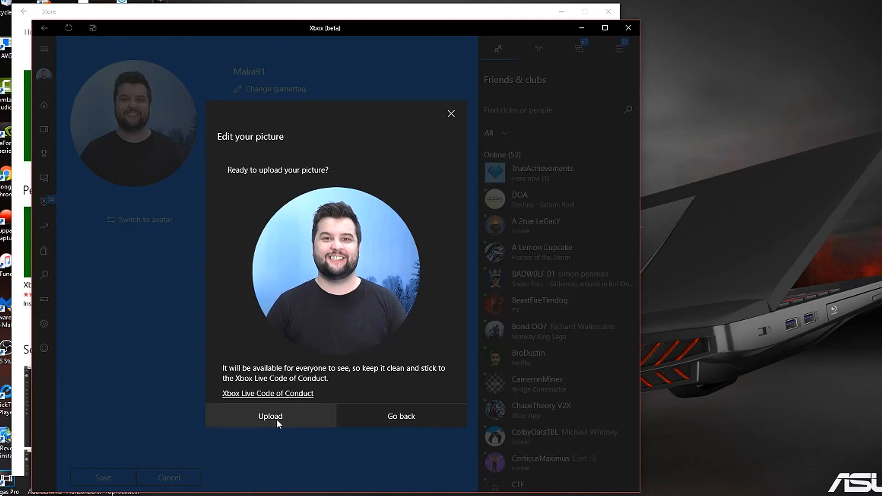
click(270, 416)
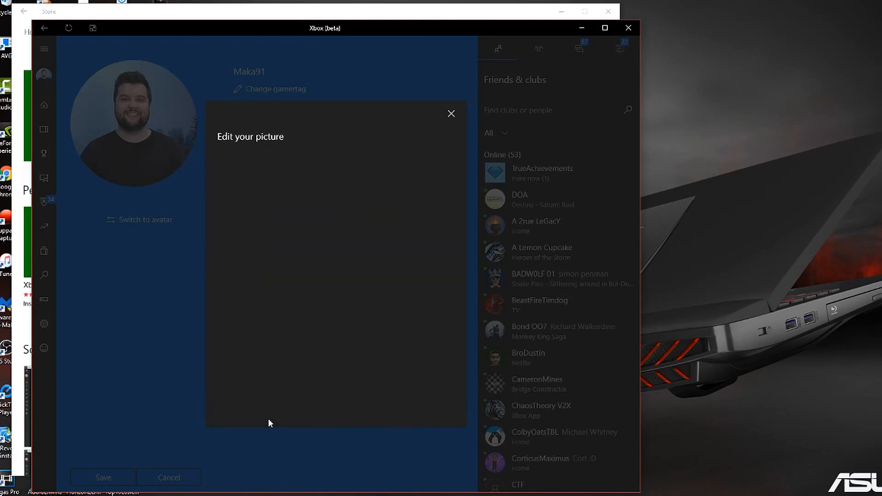